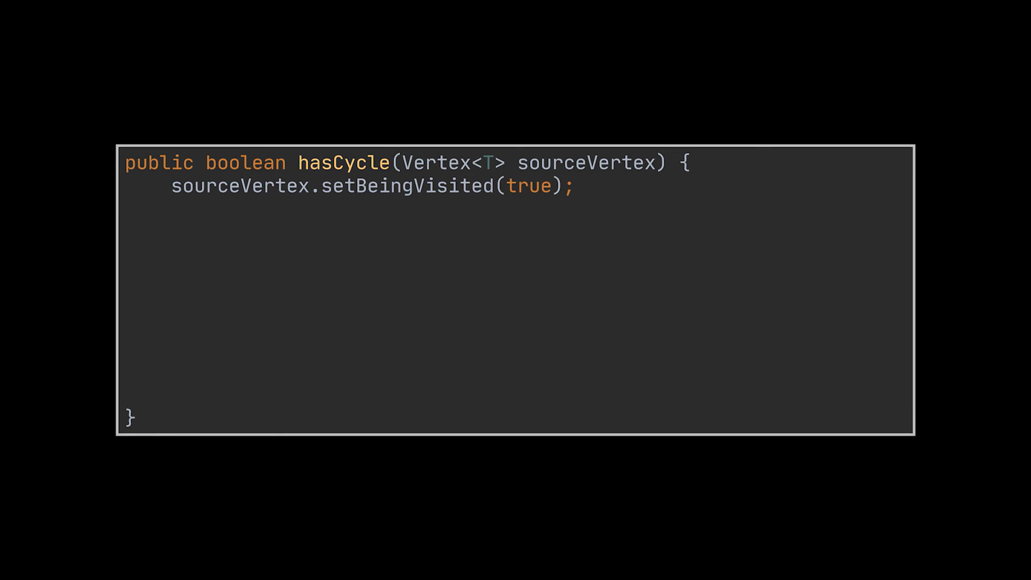
Add the for loop over sourceVertex.getNeighbors() inside the directed hasCycle method.
text(for (Vertex<T> neighbor : sourceVertex.getNeighbors()) {)
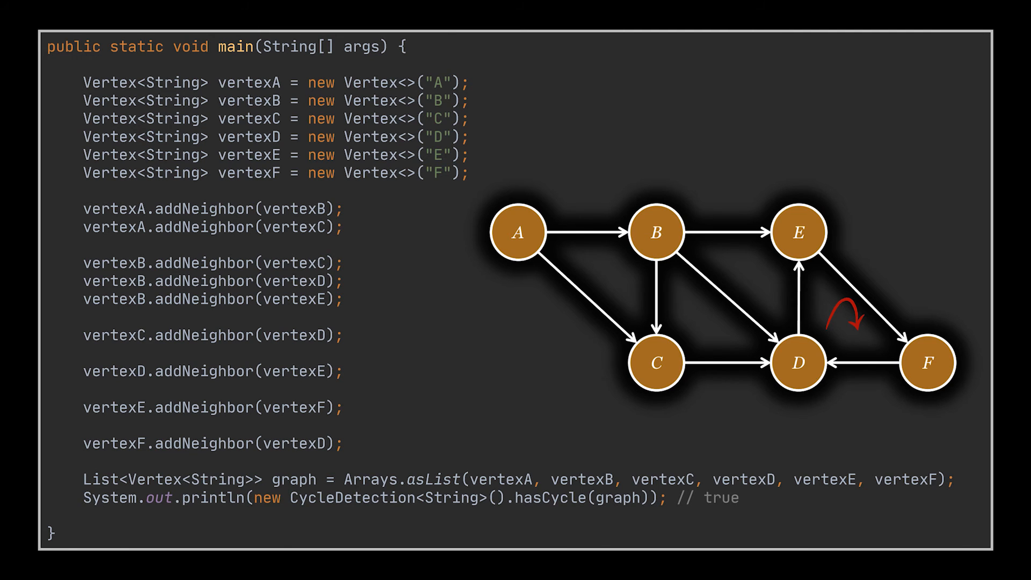
Advance to the Undirected Graphs slide with the hasCycle(caller, current) method stub.
key(Right)
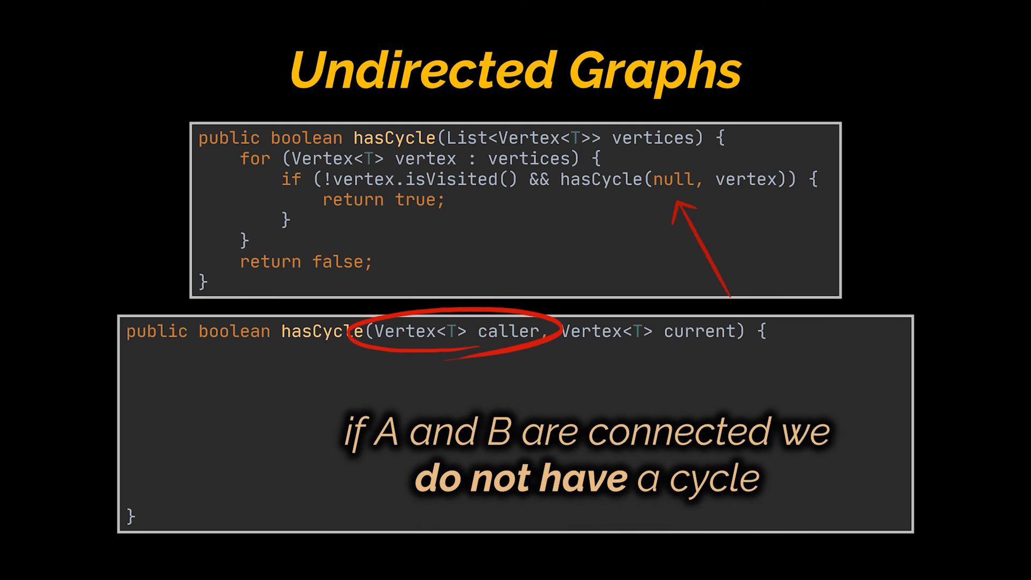